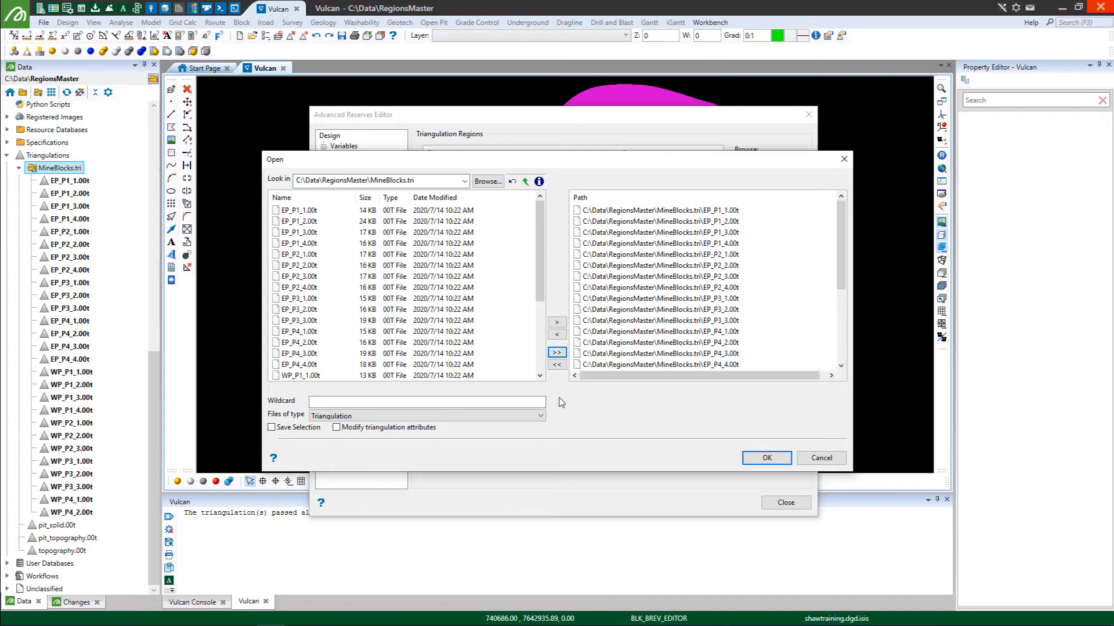
Set material as the breakdown classification variable, with the Breakdown folder shown alongside.
left_click(766, 457)
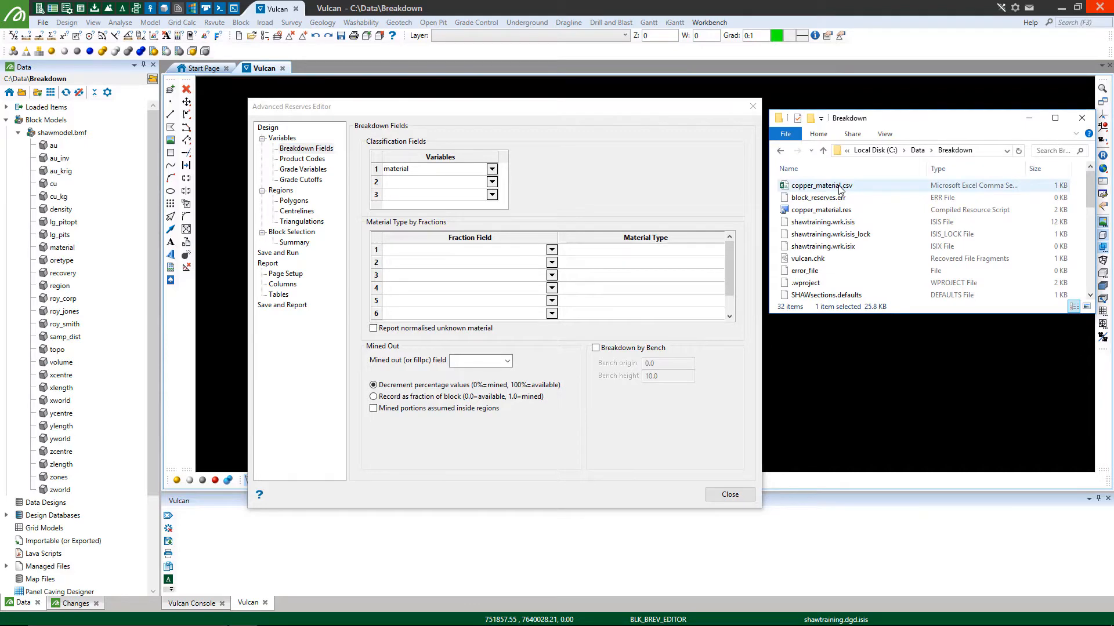
Enable bench breakdown (origin 0.0, height 10.0) and check triangulation closure, consistency and self-intersection.
double_click(821, 185)
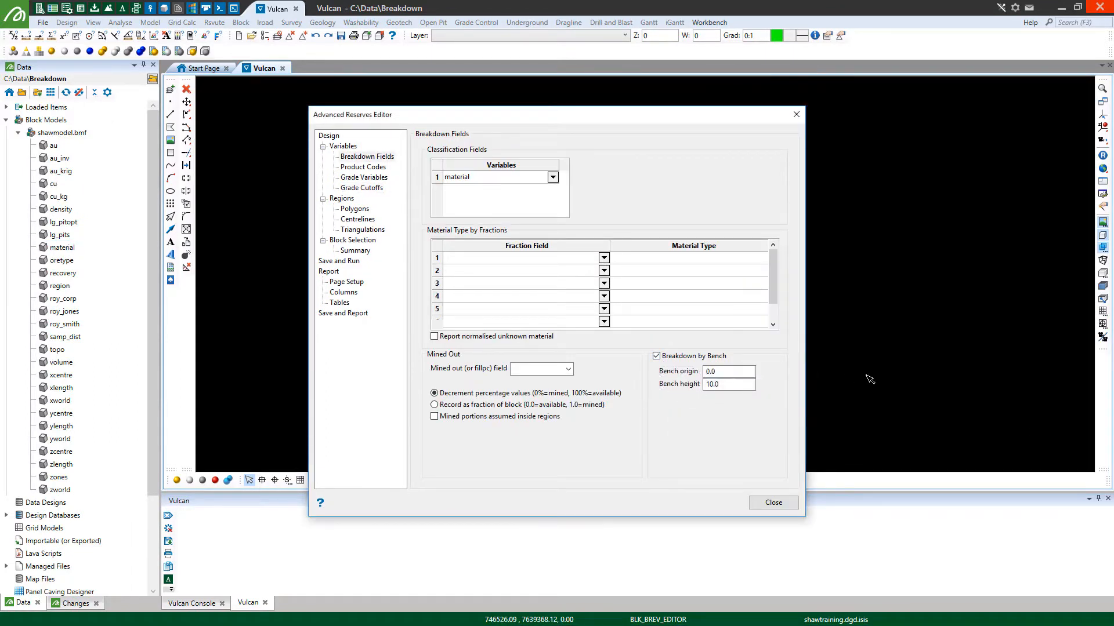
left_click(728, 371)
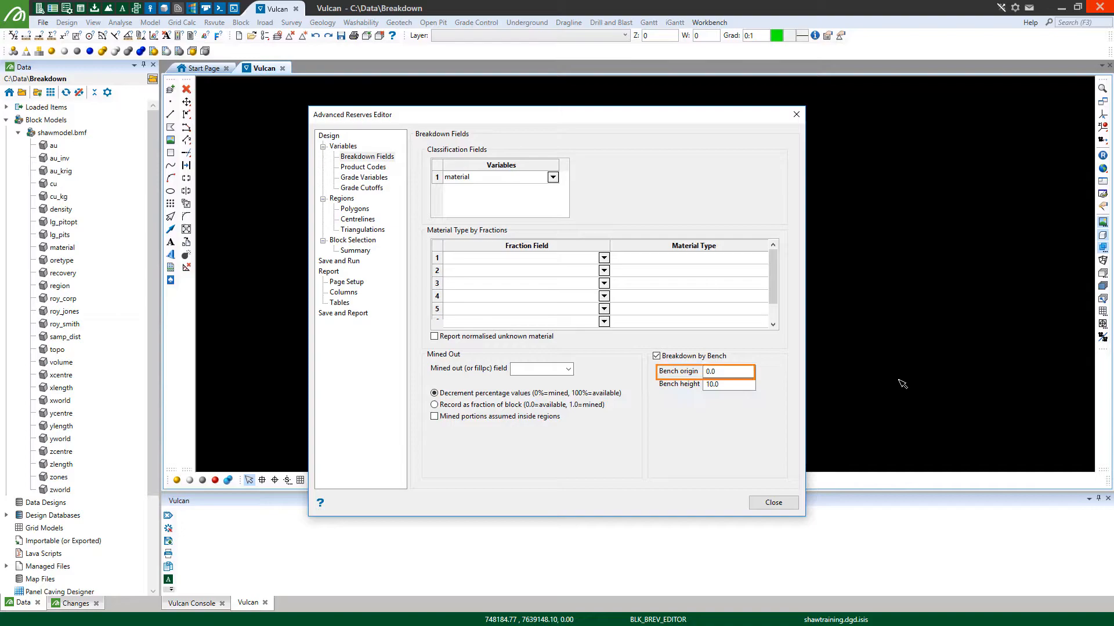
left_click(772, 502)
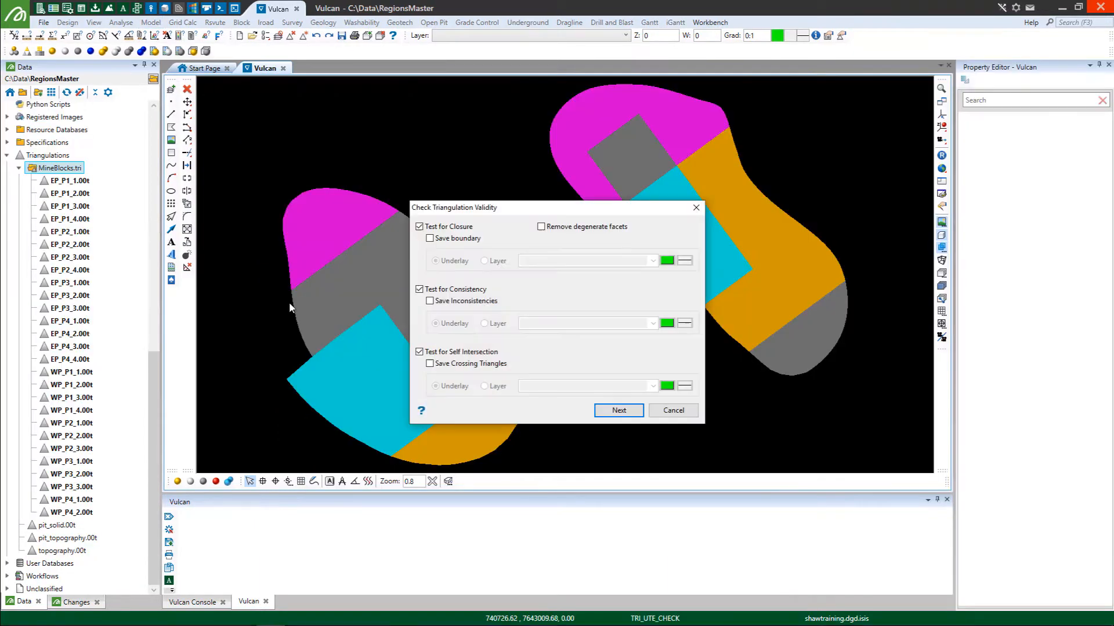
Pick stability-check triangulations by name and set the Derived report to output to Excel.
left_click(617, 411)
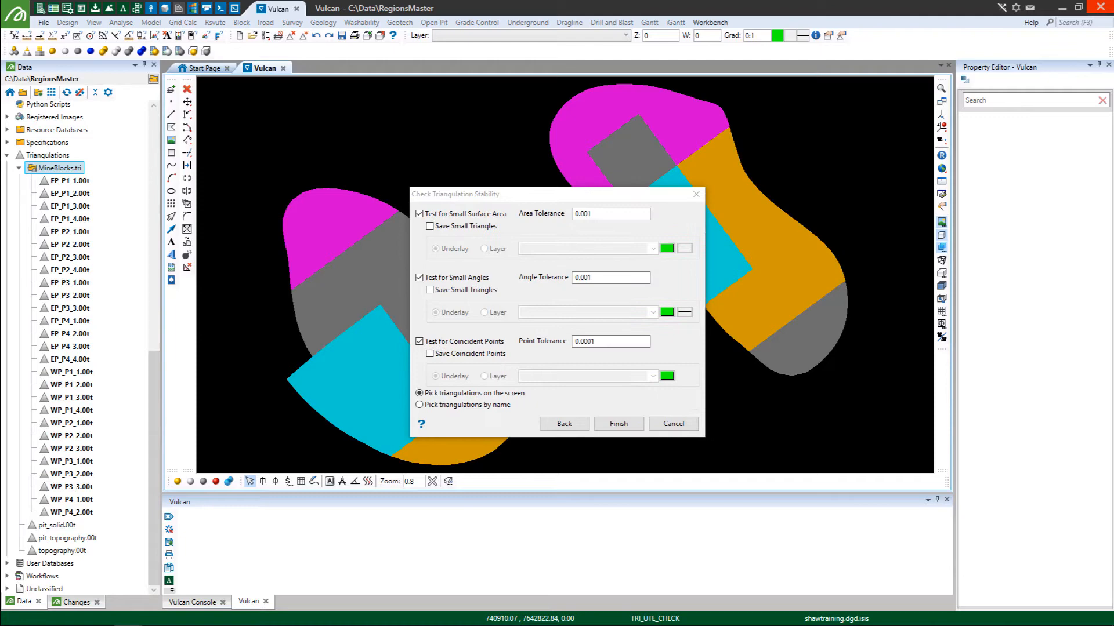
left_click(420, 404)
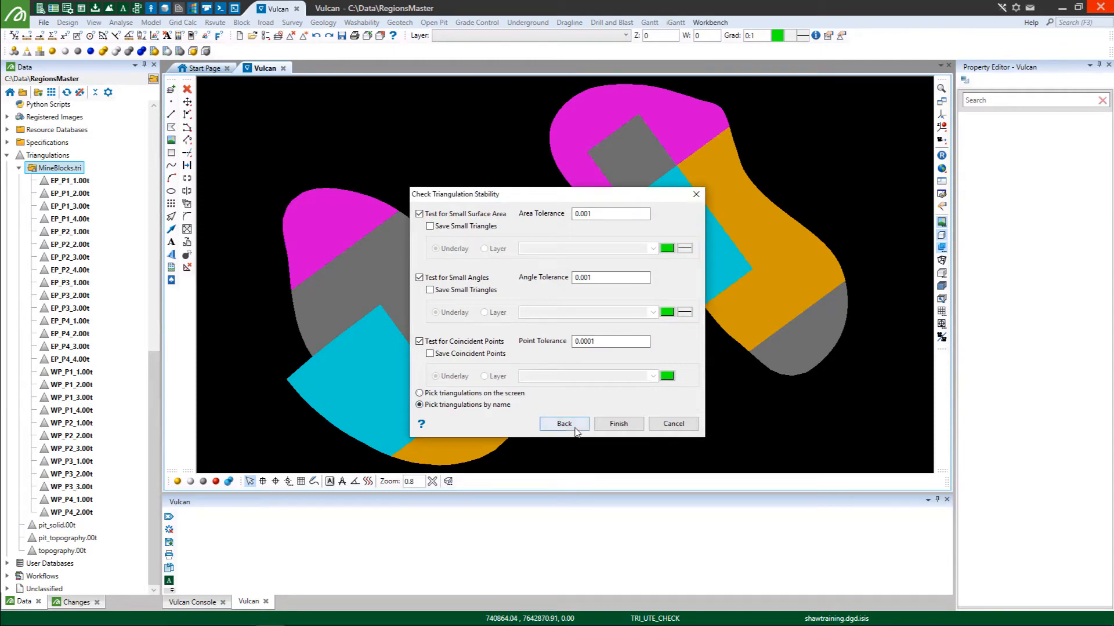
left_click(617, 424)
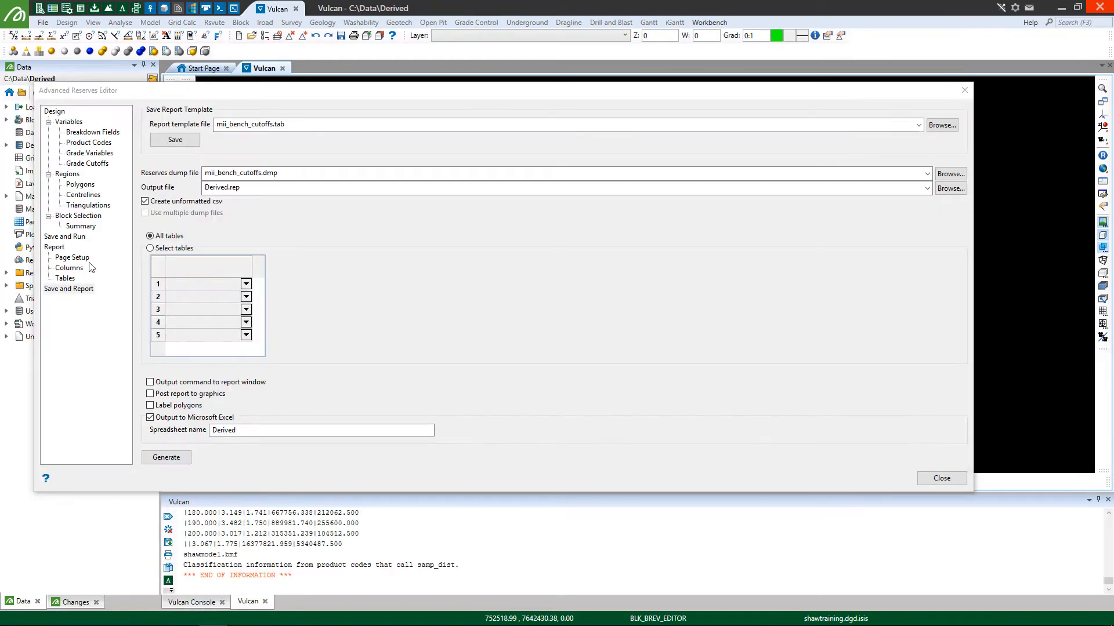
Define Total_Ore and Total_Waste categories against material values none, waste and ore.
left_click(69, 268)
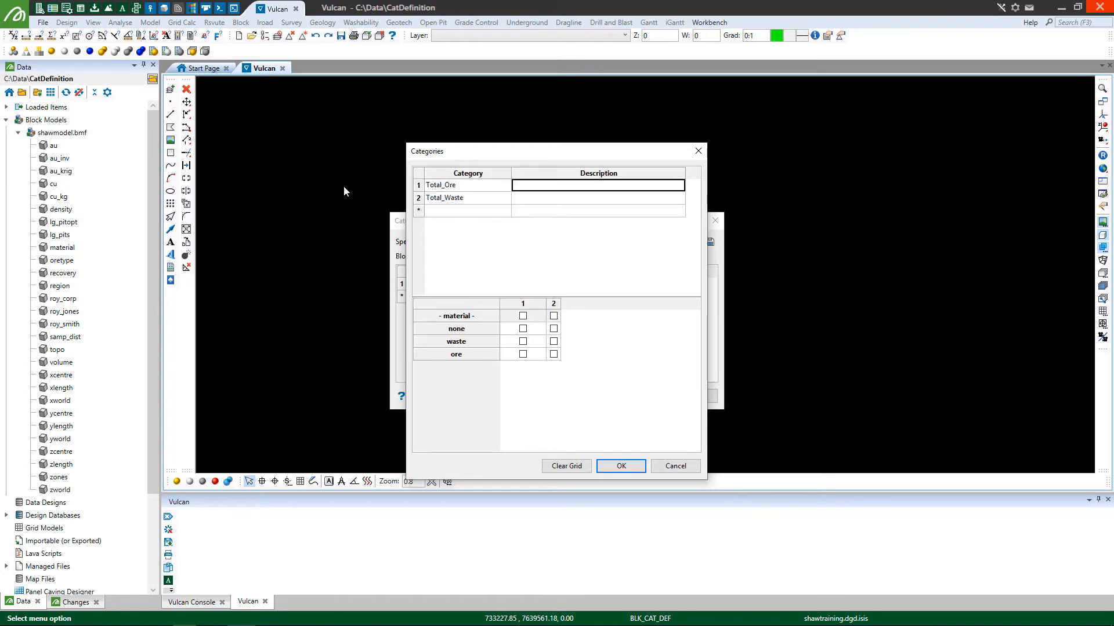
Enter 'Total ore' and start an '=E' formula on the Excel Dollar sheet.
type("Total ore")
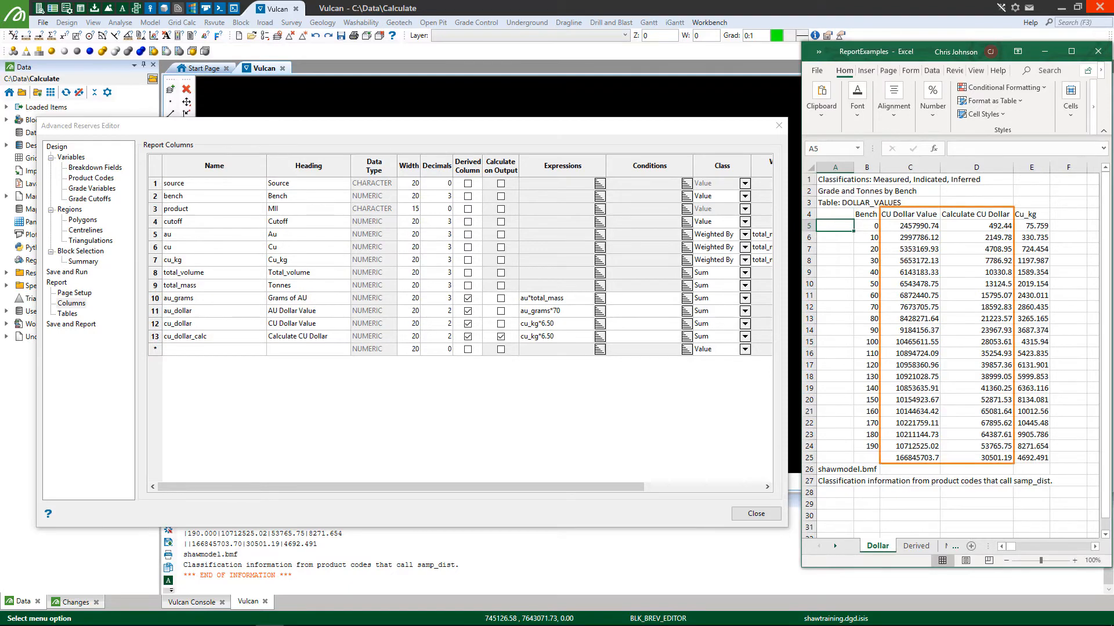
type("=E")
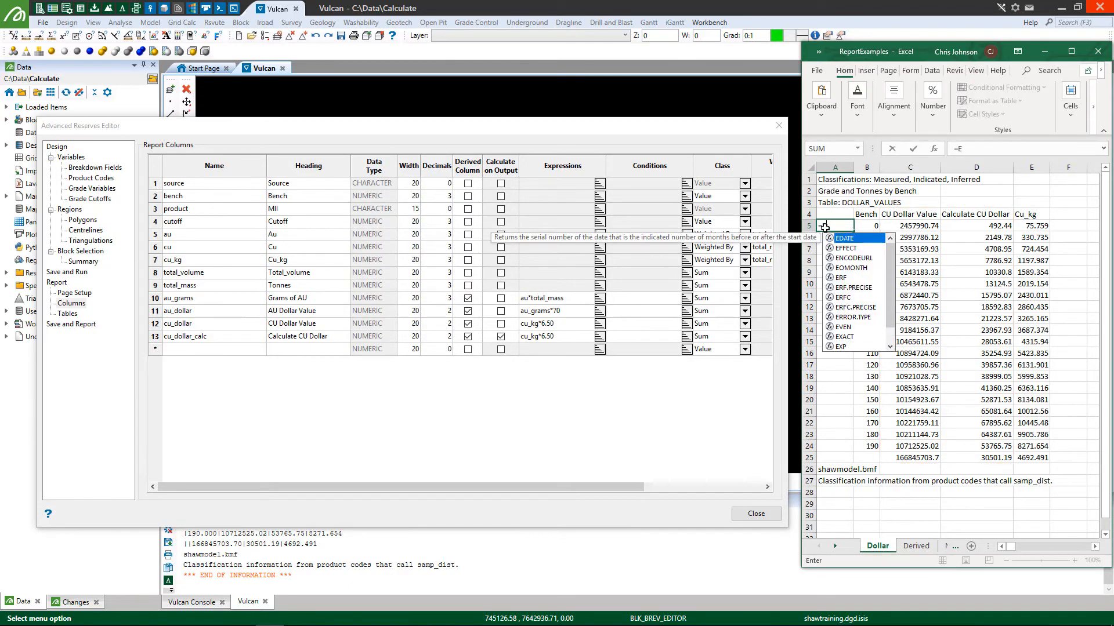